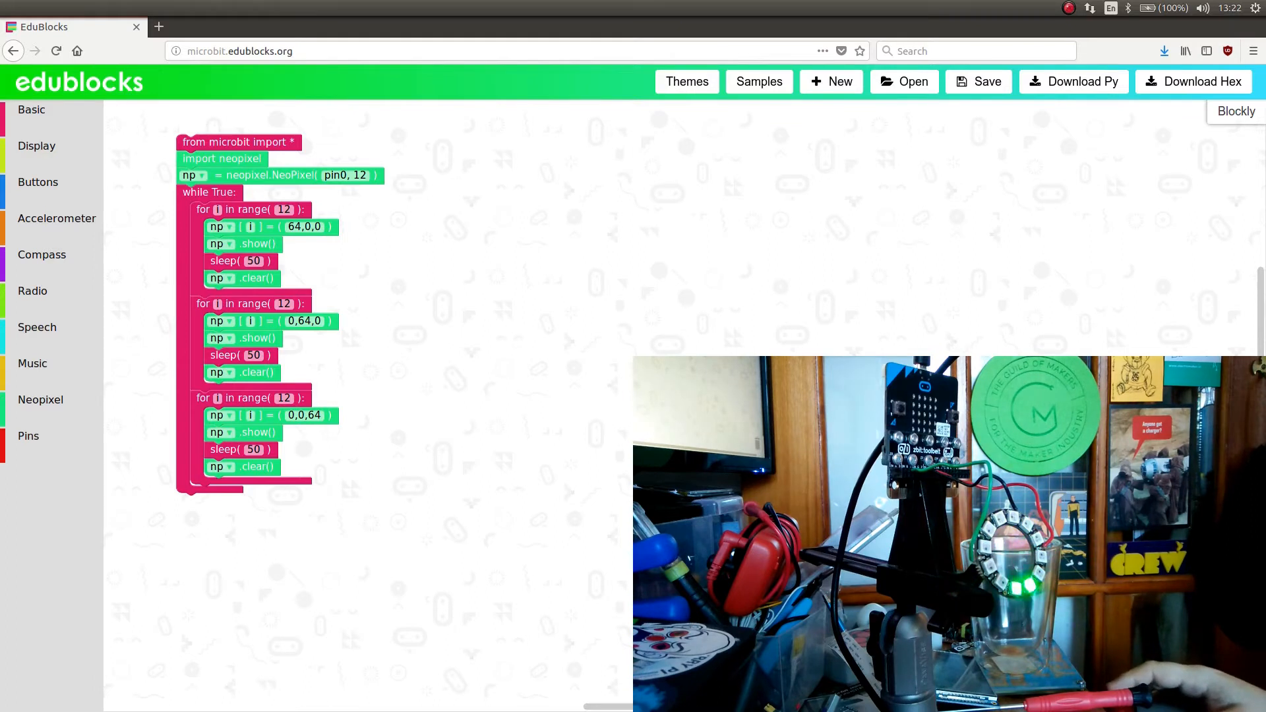
pyautogui.moveTo(223, 158)
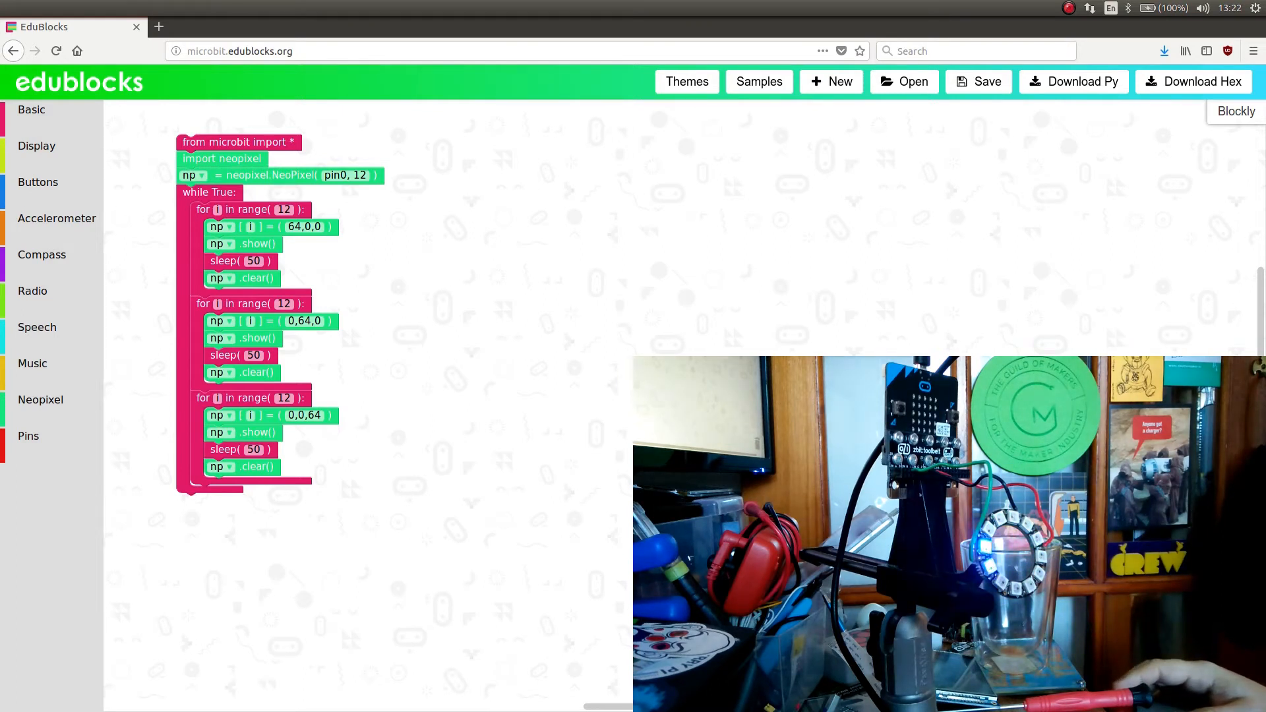
pyautogui.moveTo(234, 158)
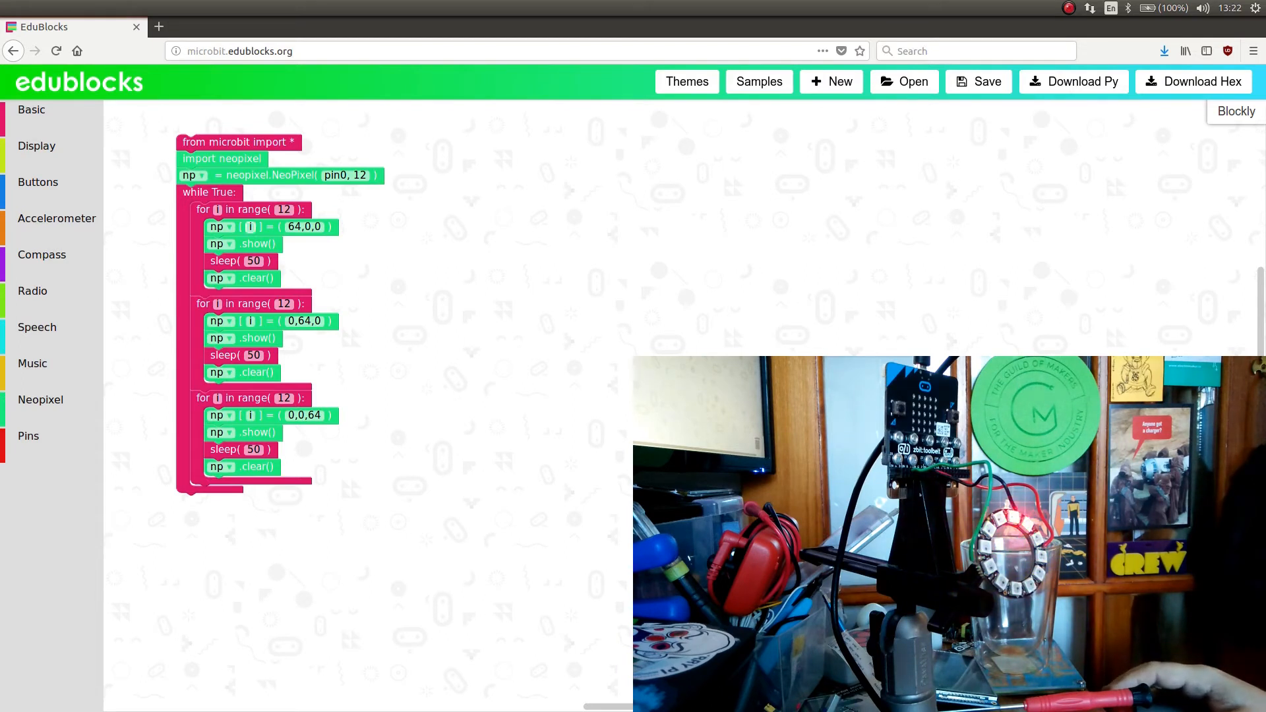
pyautogui.moveTo(270, 226)
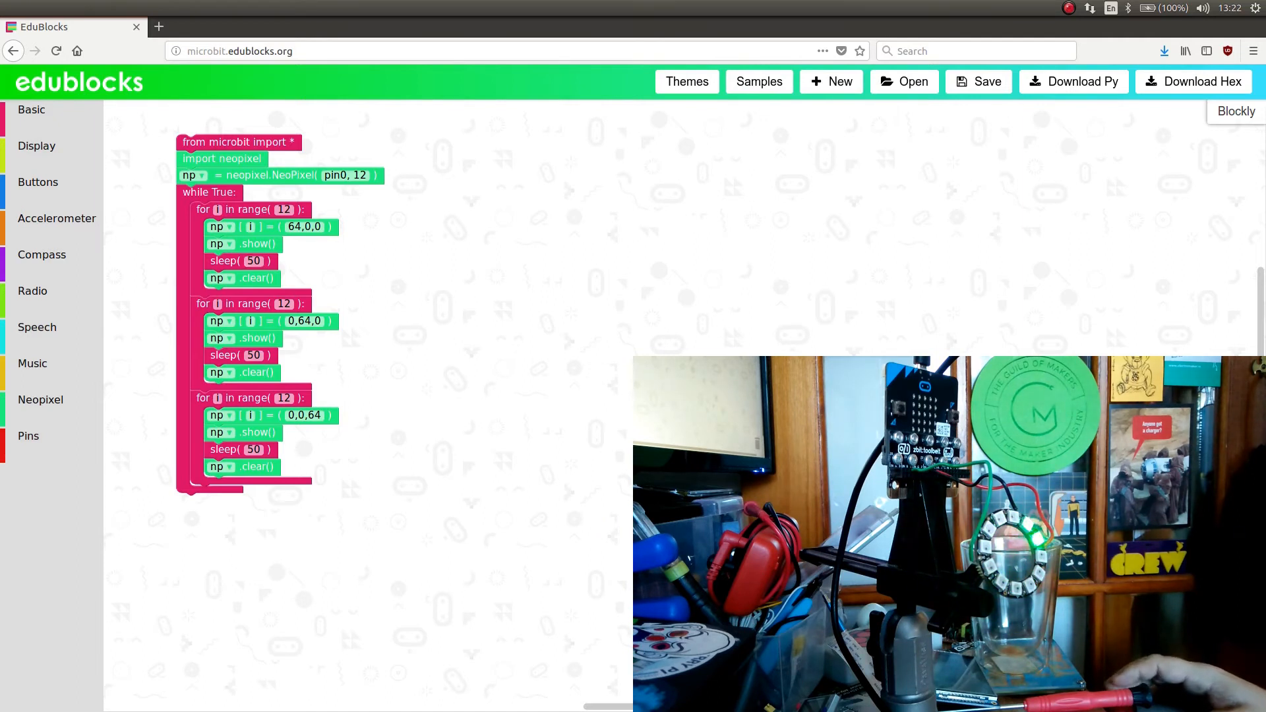
pyautogui.moveTo(242, 278)
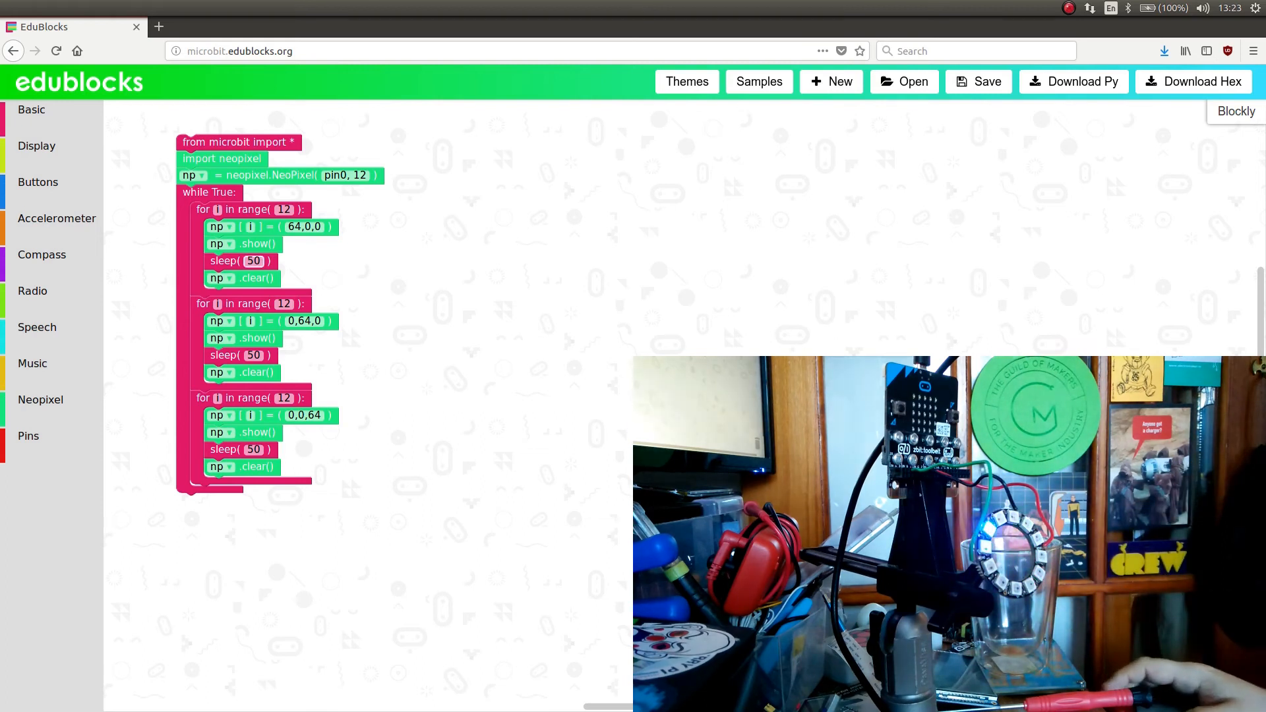
# Step: Replace the first loop's sleep value of 50 with 20
pyautogui.click(255, 261)
pyautogui.write('20')
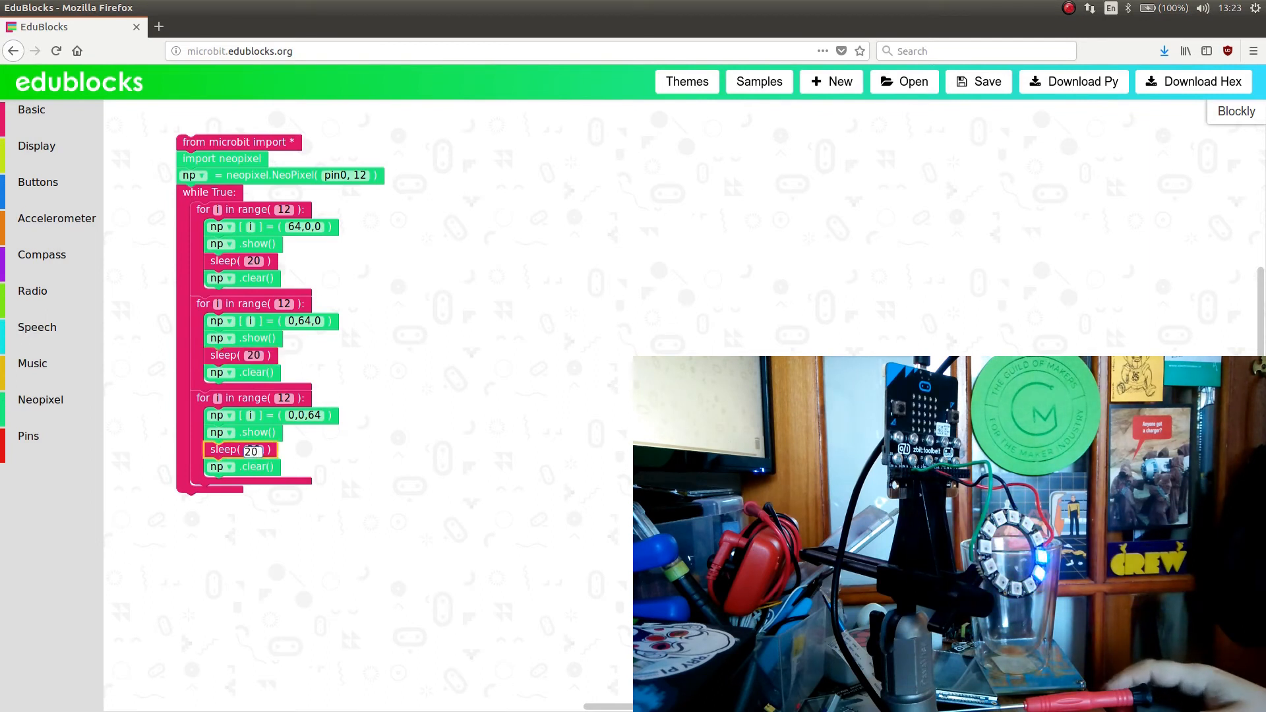
pyautogui.moveTo(1193, 82)
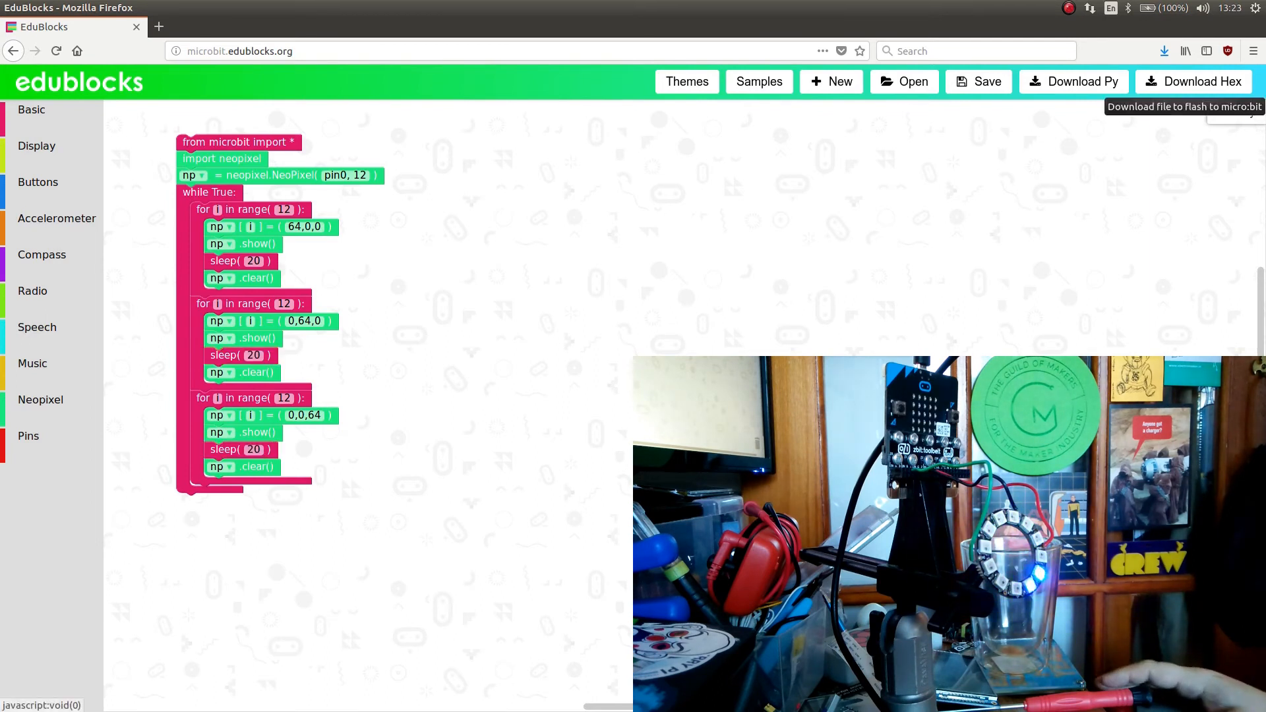
# Step: Download the chase program as a micro:bit hex file
pyautogui.click(1194, 82)
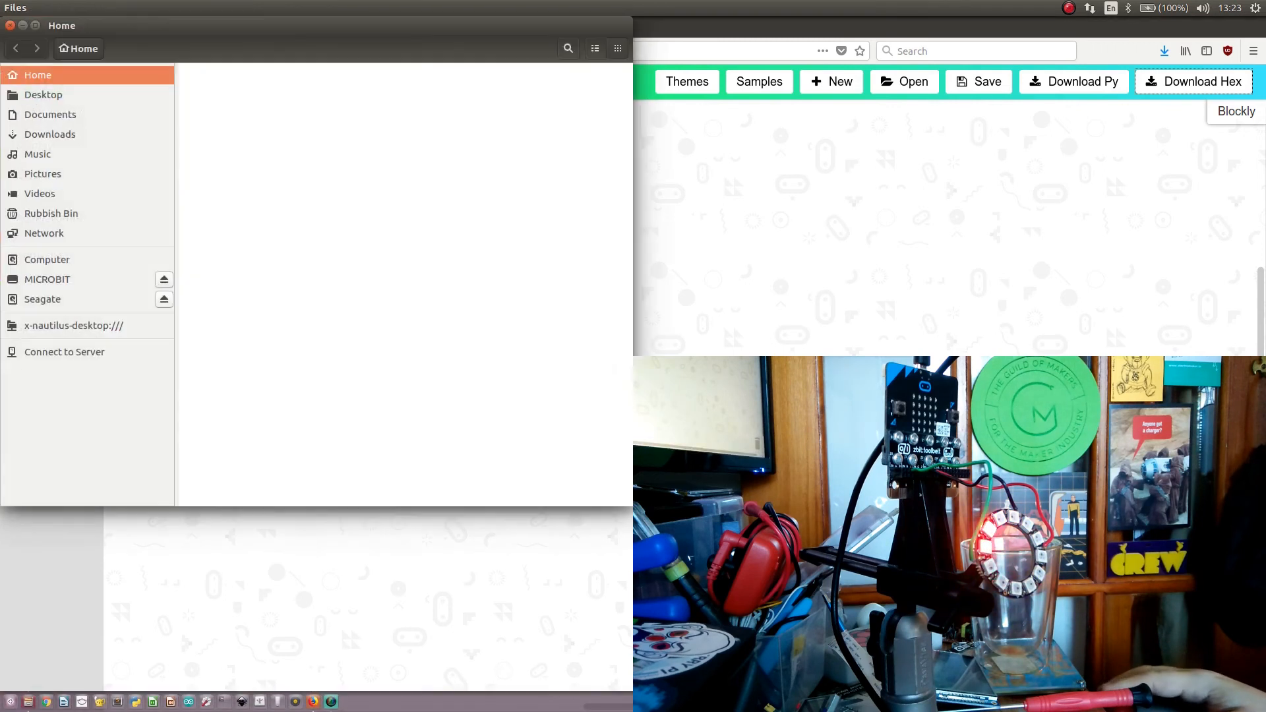
# Step: Copy microbit-edublocks(7).hex from Downloads to the MICROBIT drive and open the drive
pyautogui.click(50, 134)
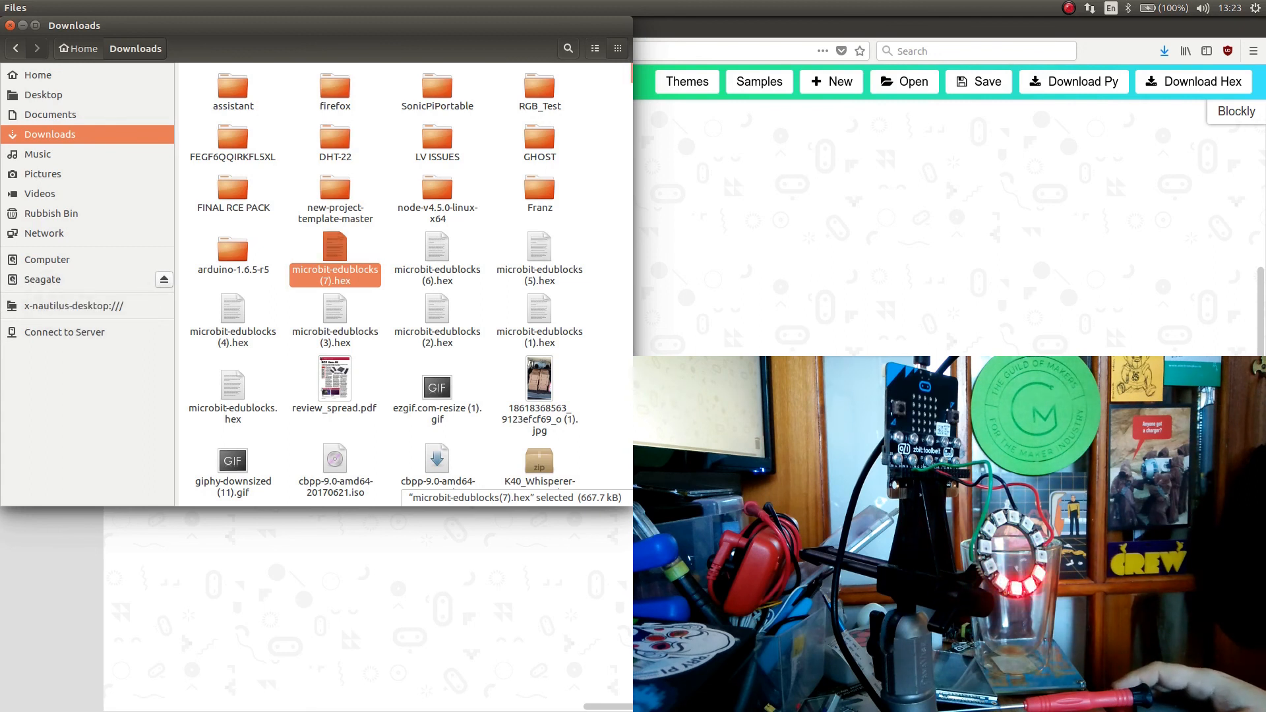
pyautogui.click(47, 280)
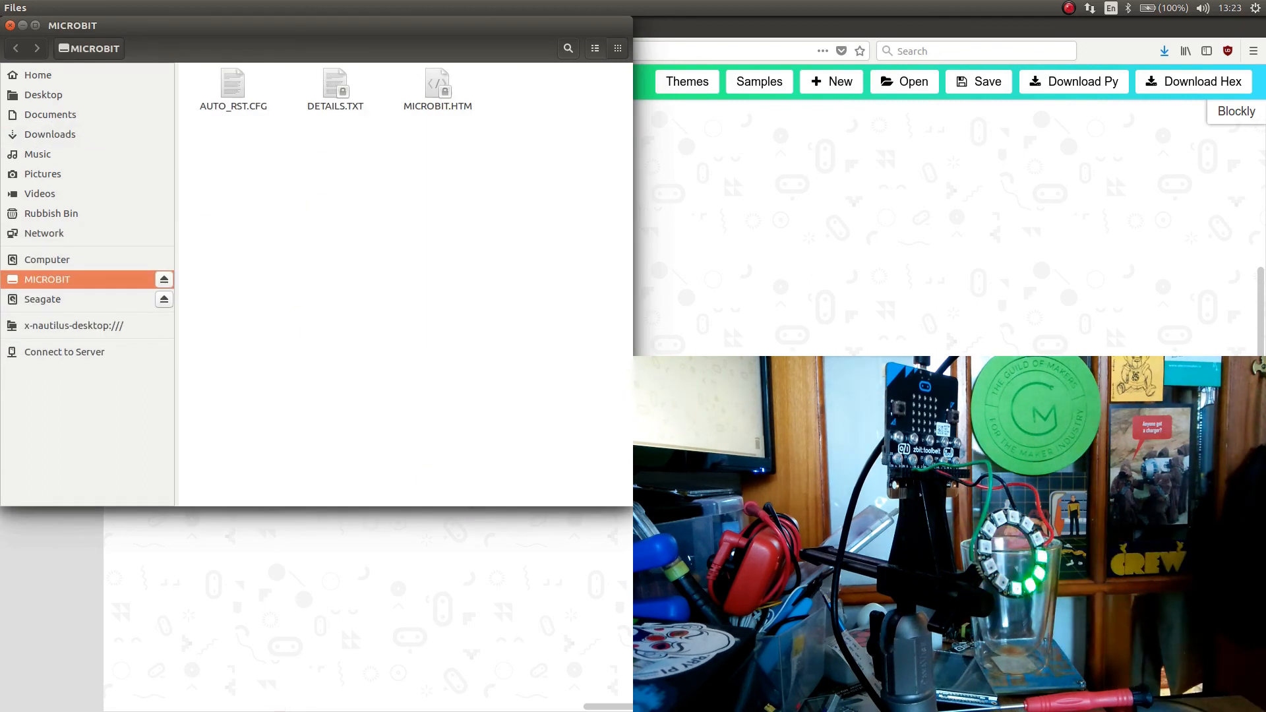